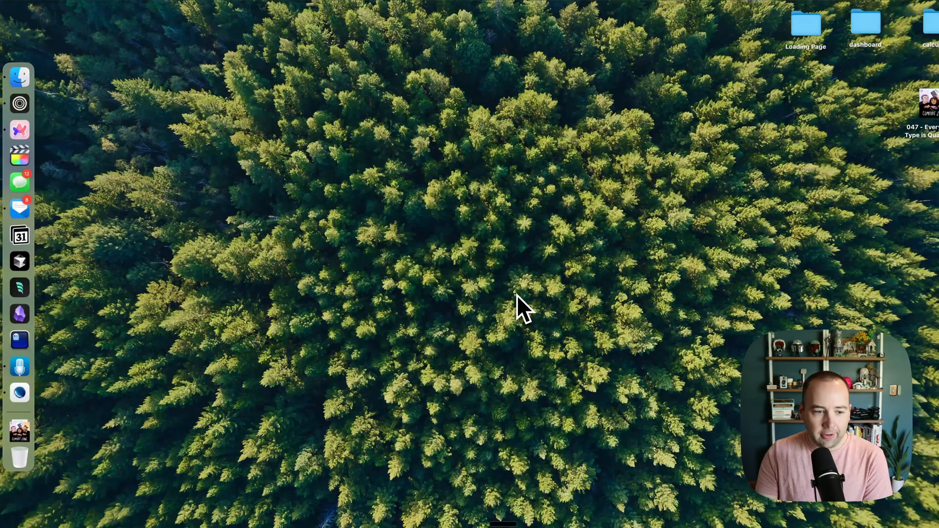
# - Launch Mail from the Dock and start a new blank message
pyautogui.click(20, 208)
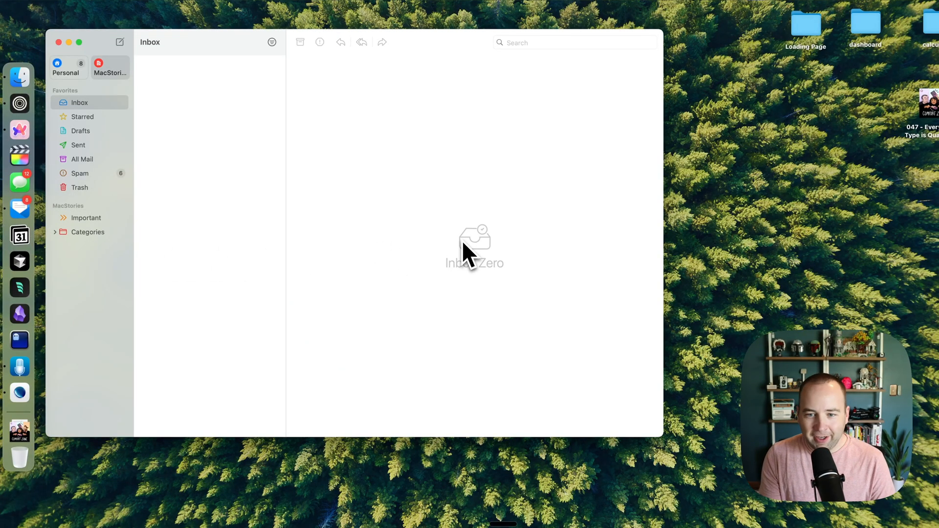
pyautogui.click(119, 43)
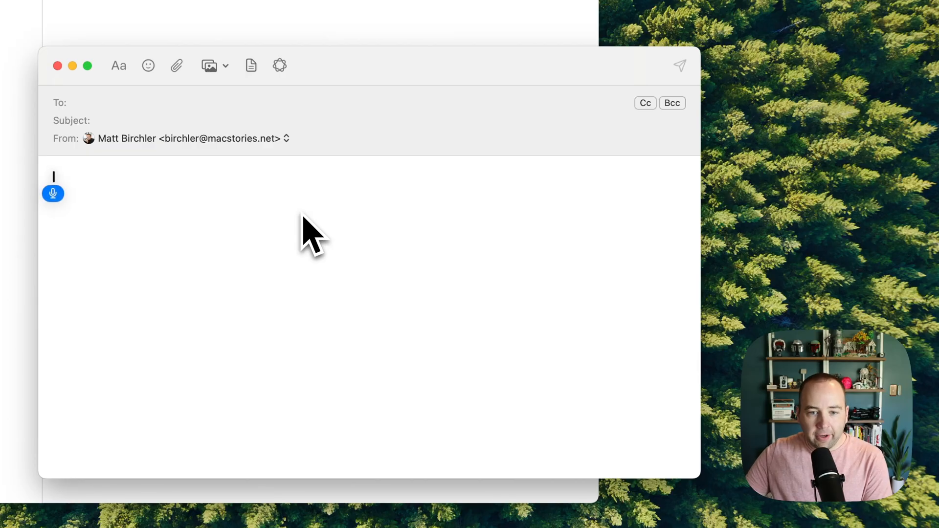
# - Dictate the body: "Hey Federico, it's been really great... Comfort Zone... a really fun show... thank you again Matt."
pyautogui.write("Hey Federico, it's been really great")
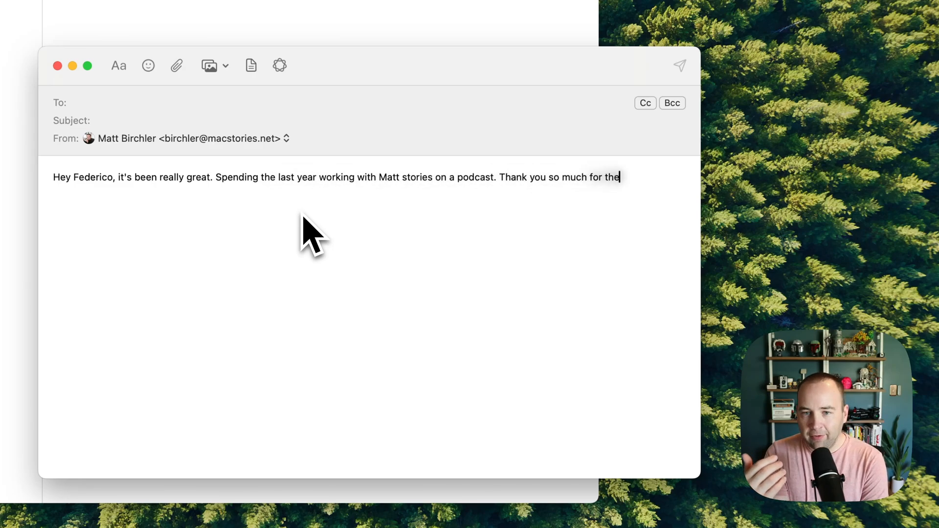
pyautogui.write('opportunity that you gave me Krys and Ne')
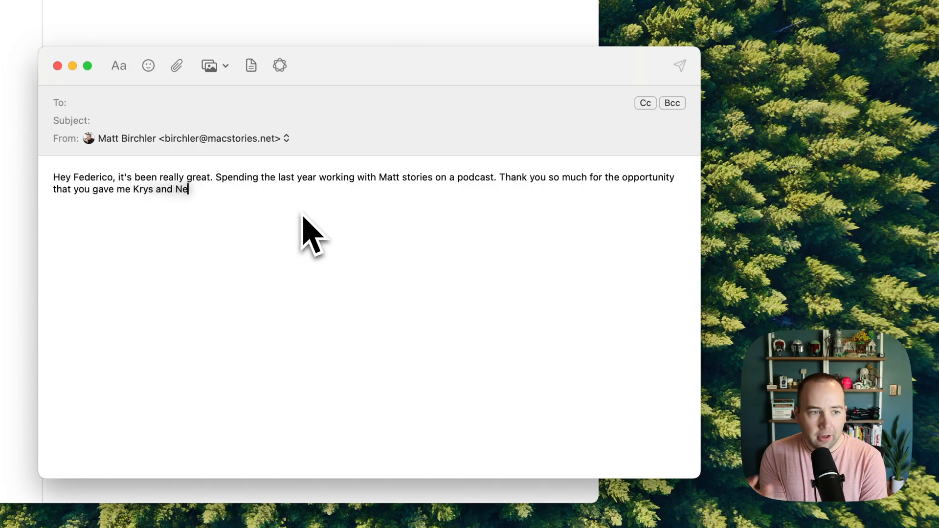
pyautogui.write('iléane comfort zone I think is')
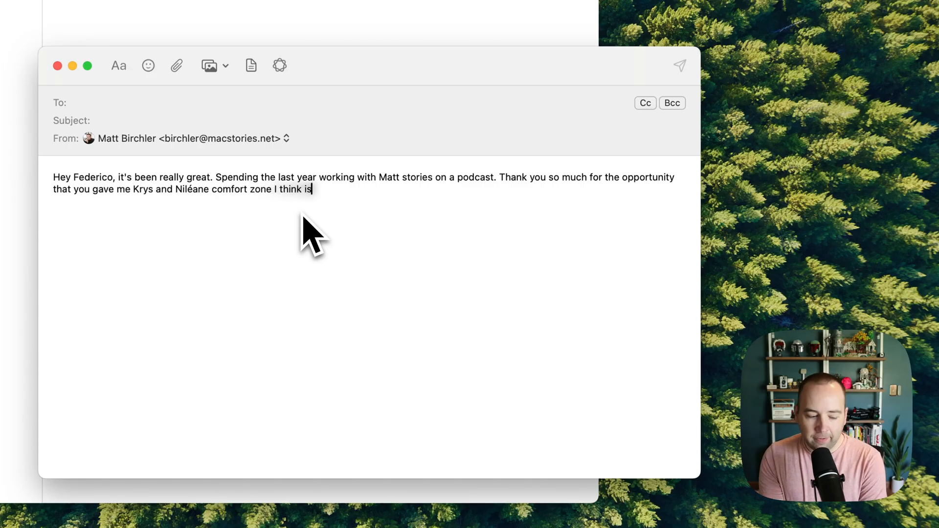
pyautogui.write('a really fun show that')
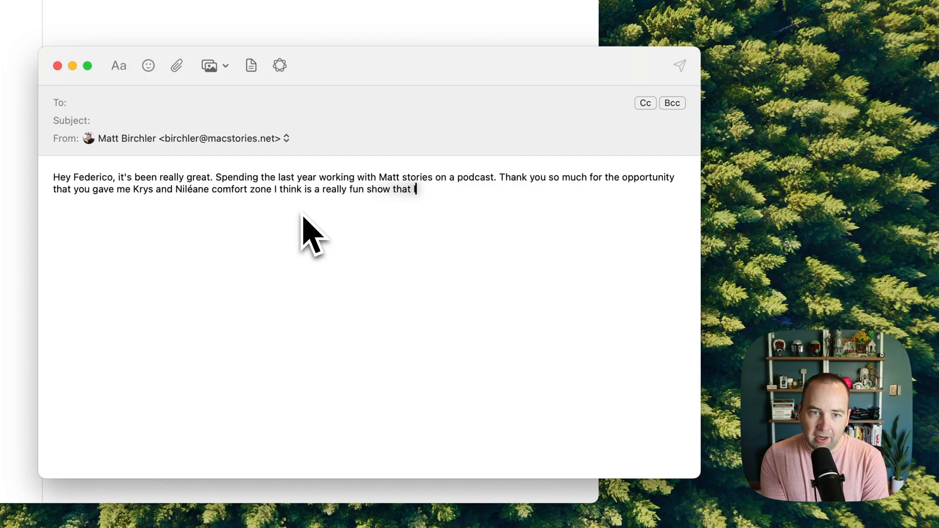
pyautogui.write("I enjoy making every week and I'm so")
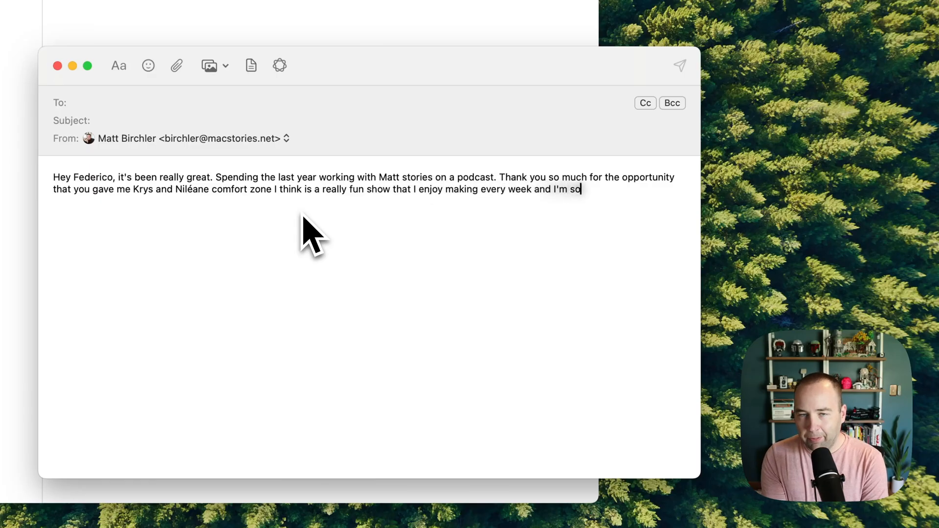
pyautogui.write('glad we have the opportunity so thank you')
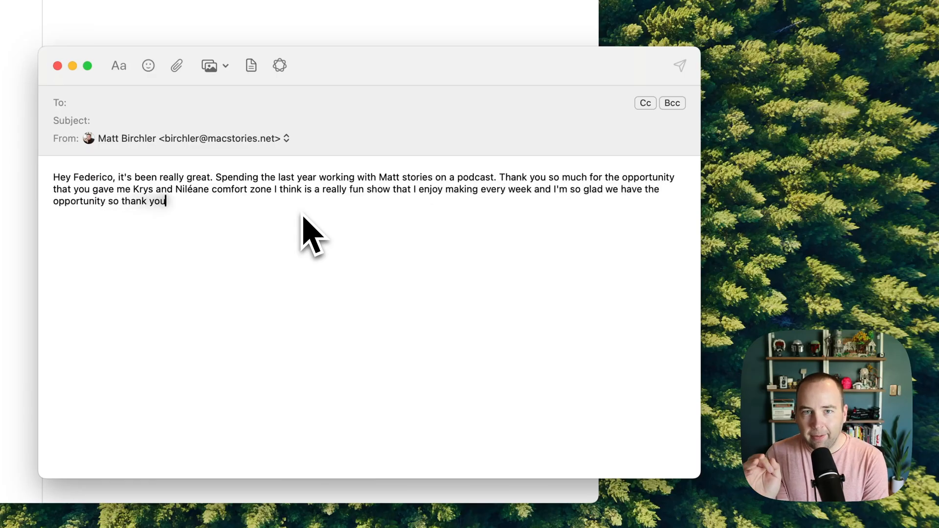
pyautogui.write('again Matt.')
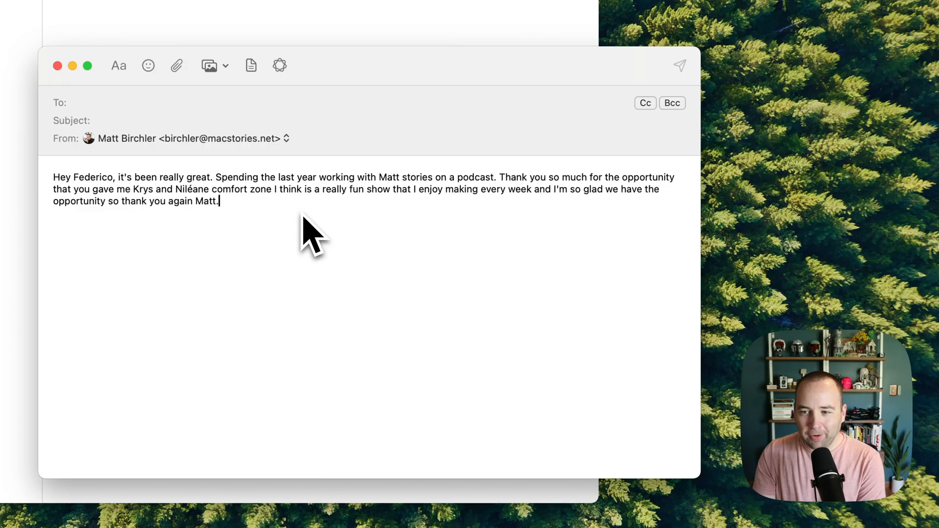
pyautogui.moveTo(64, 213)
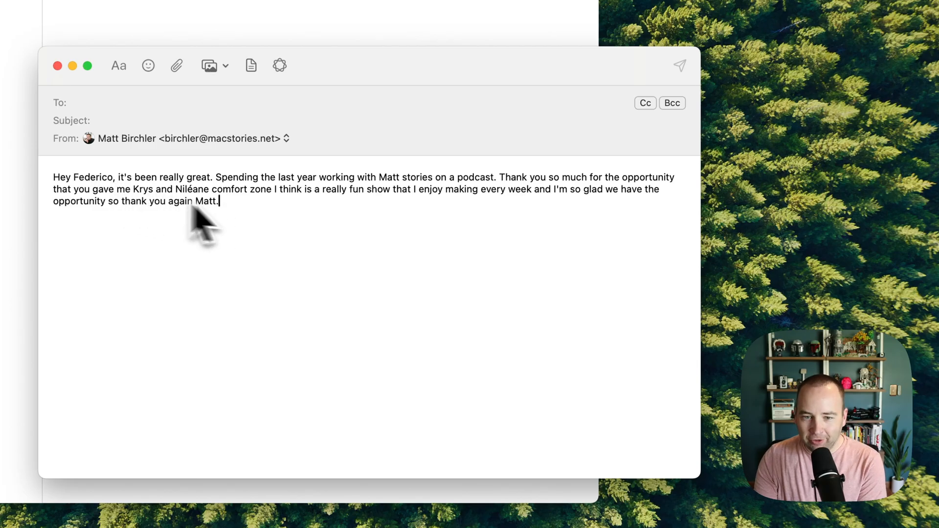
pyautogui.moveTo(215, 197)
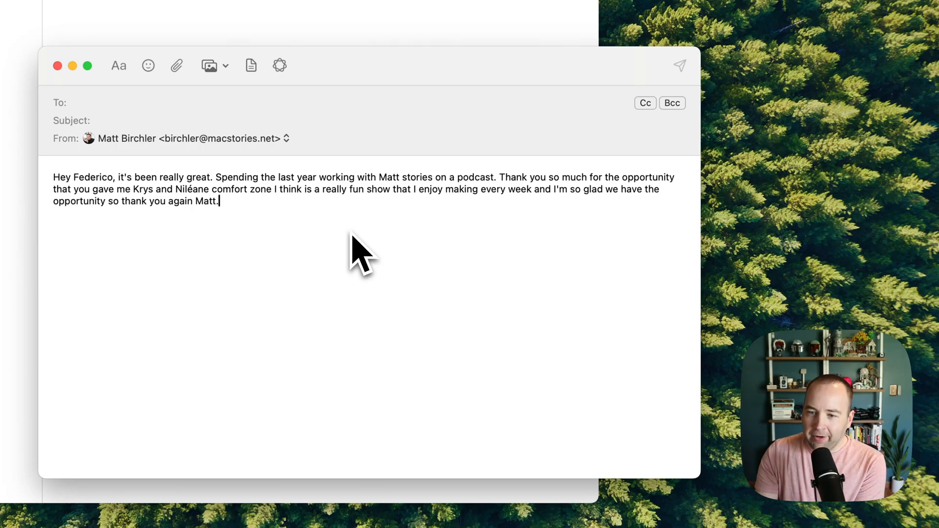
pyautogui.doubleClick(403, 177)
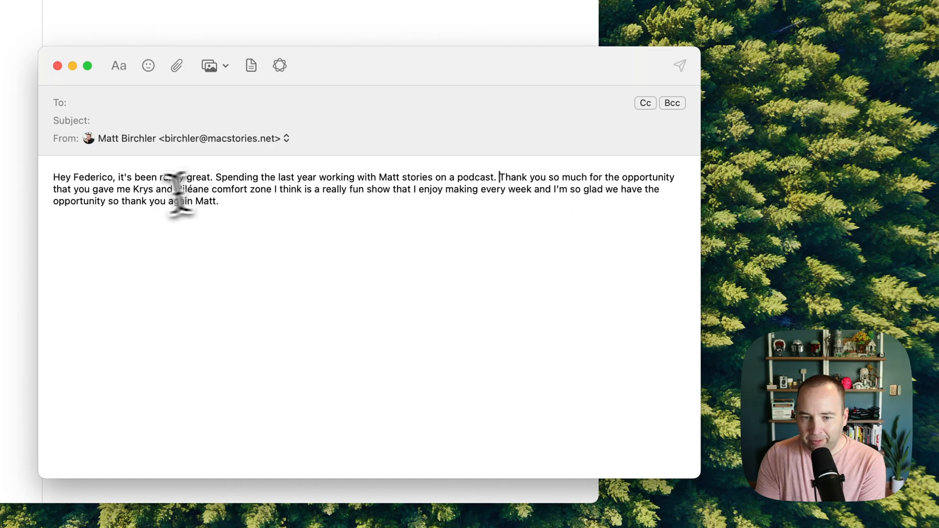
pyautogui.doubleClick(143, 188)
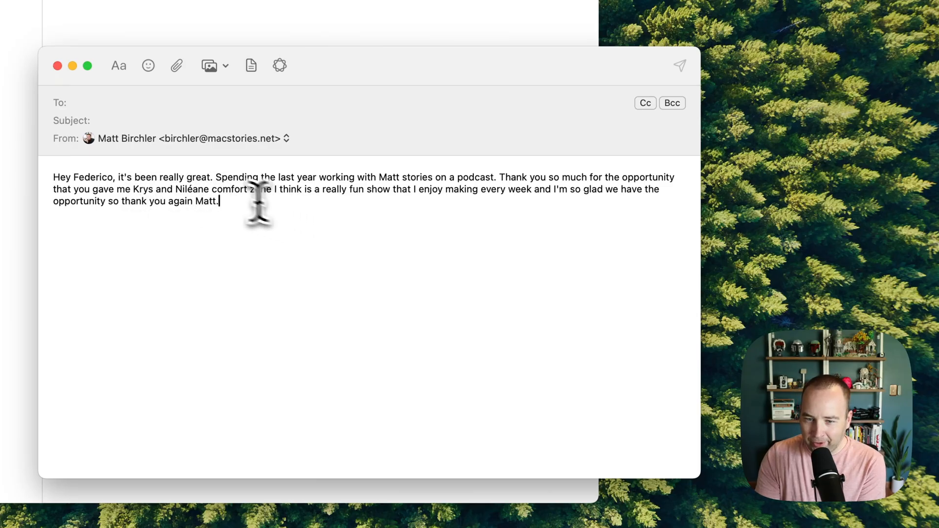
pyautogui.moveTo(359, 228)
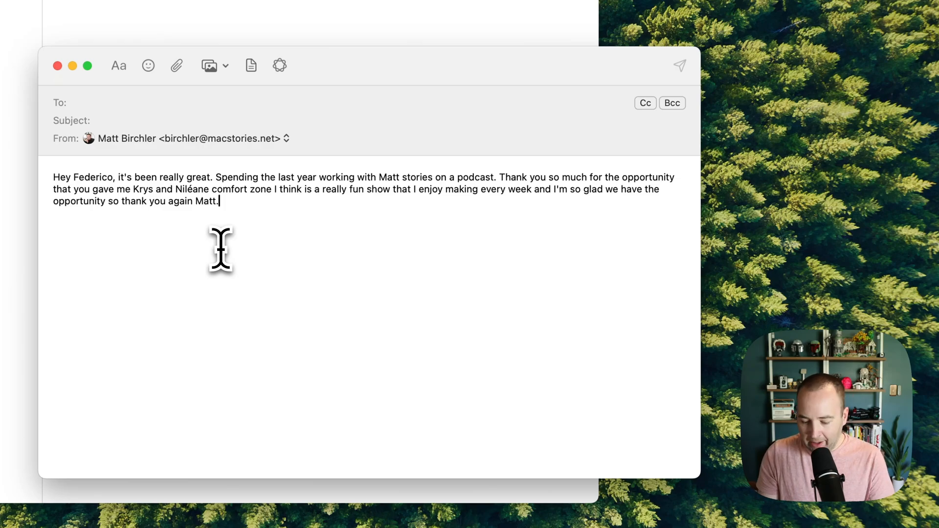
# - Close the dictated message so it stays in Drafts
pyautogui.press('cmd+a')
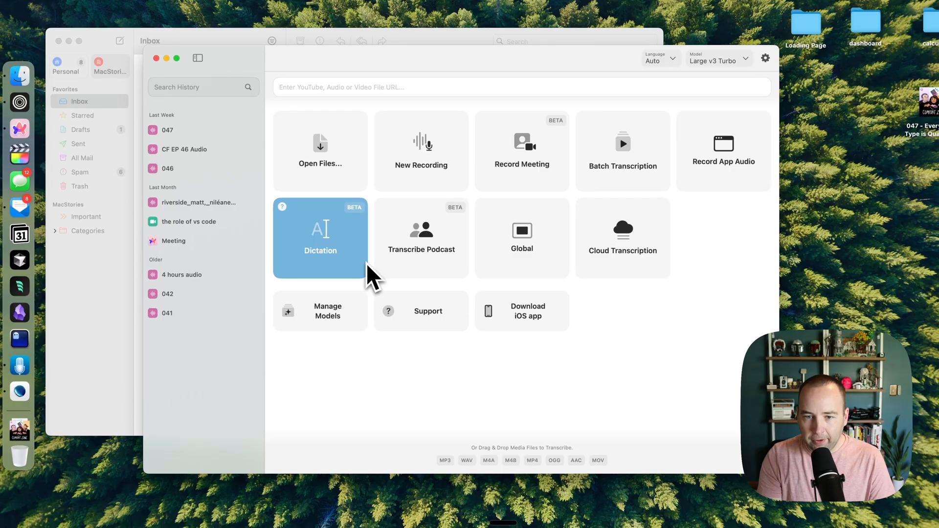
pyautogui.click(320, 236)
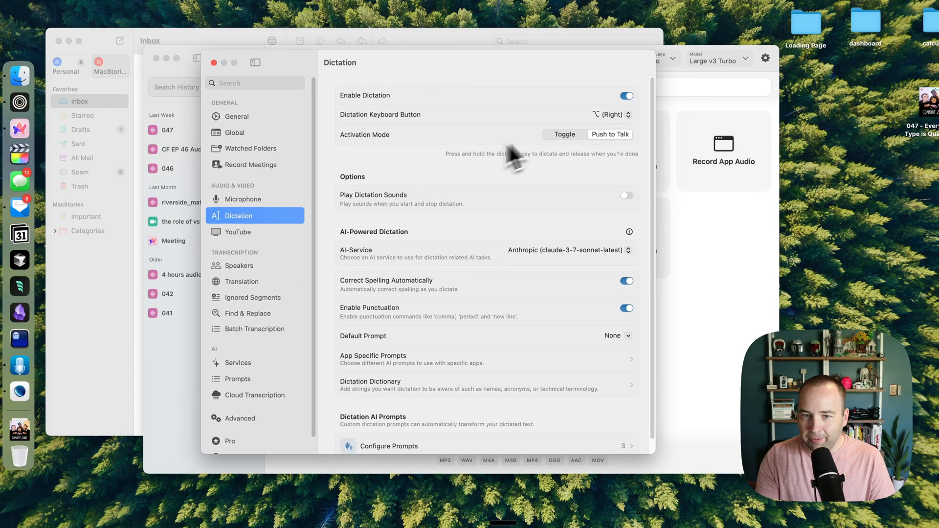
pyautogui.moveTo(623, 127)
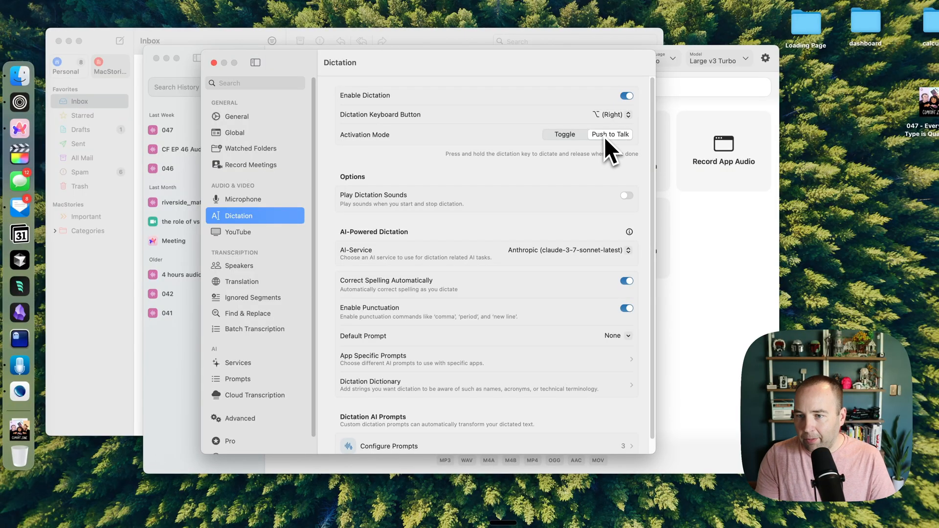
pyautogui.moveTo(536, 206)
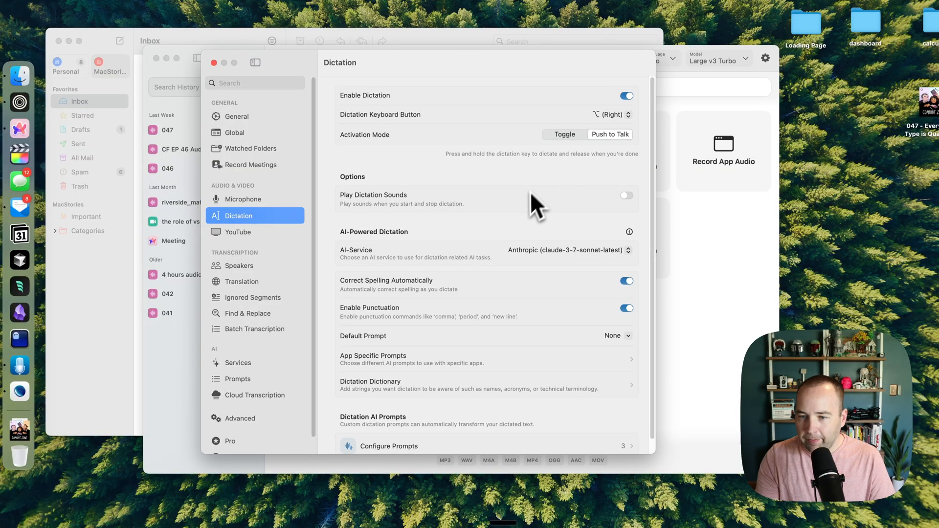
pyautogui.moveTo(344, 120)
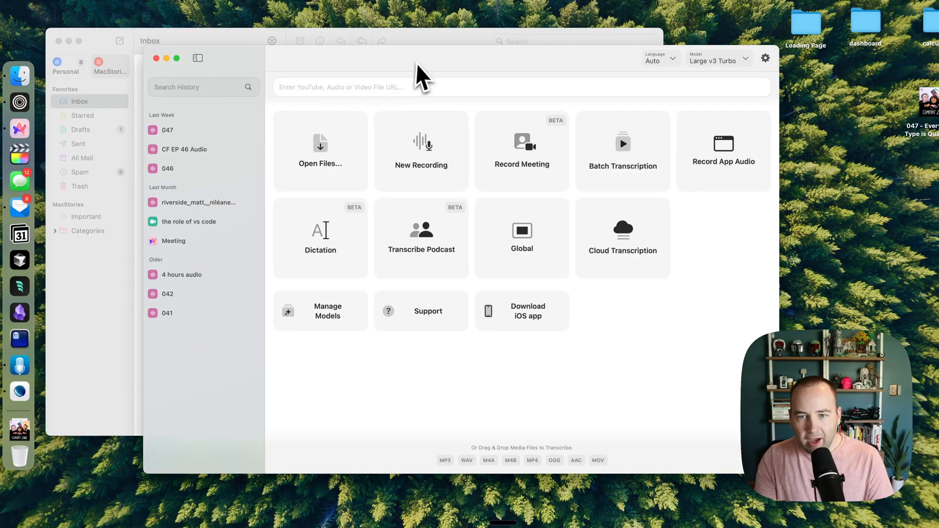
pyautogui.moveTo(623, 341)
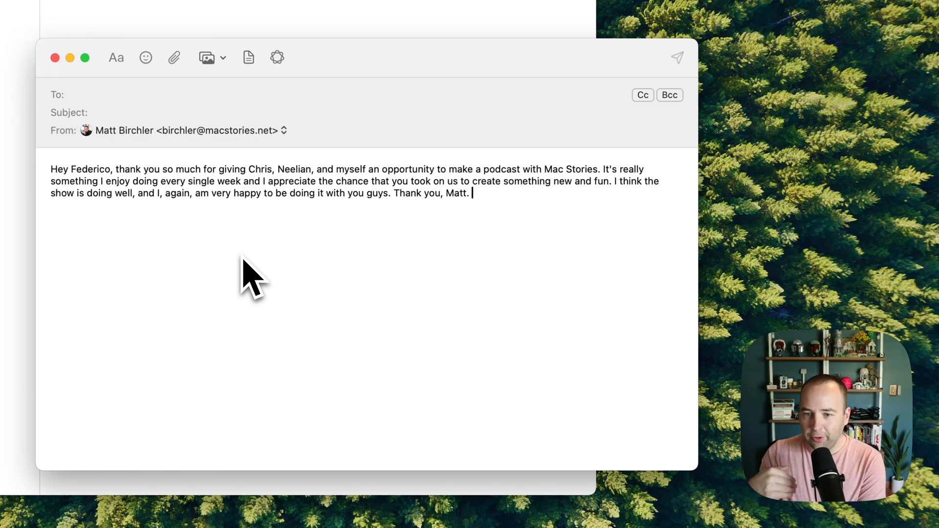
pyautogui.moveTo(101, 175)
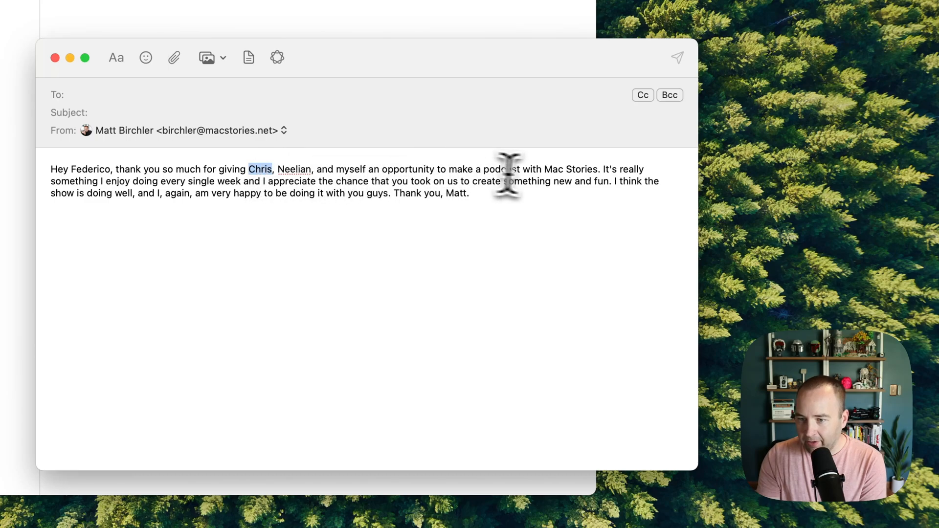
pyautogui.doubleClick(570, 169)
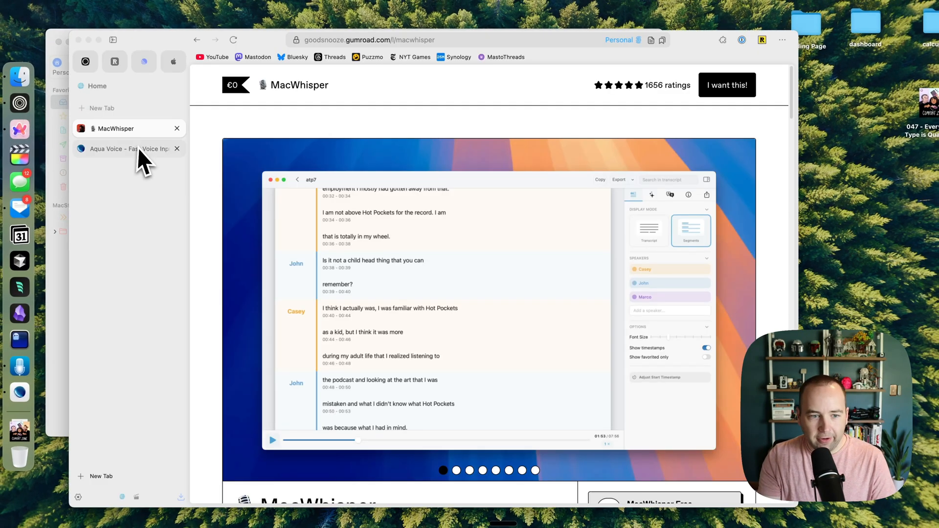
# - View the MacWhisper Gumroad license prices, then return to the Aqua Voice pricing page
pyautogui.click(119, 148)
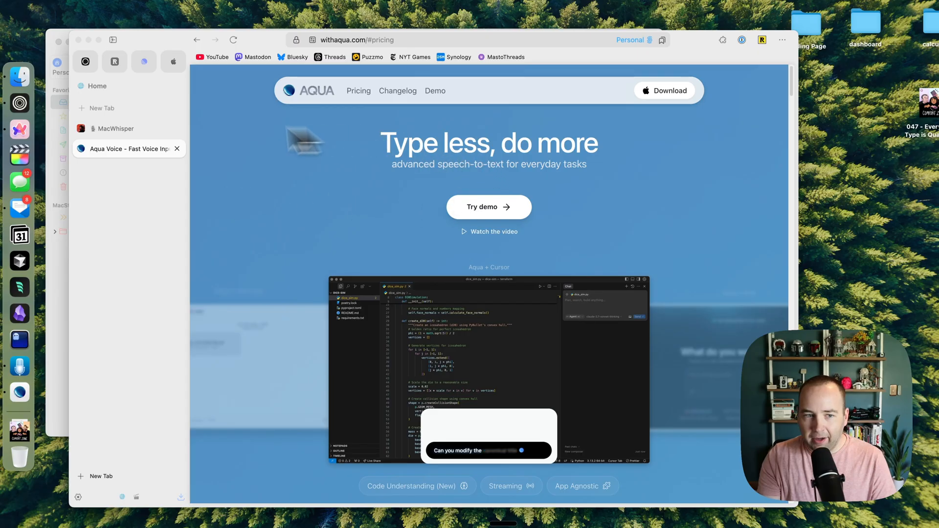
pyautogui.click(115, 128)
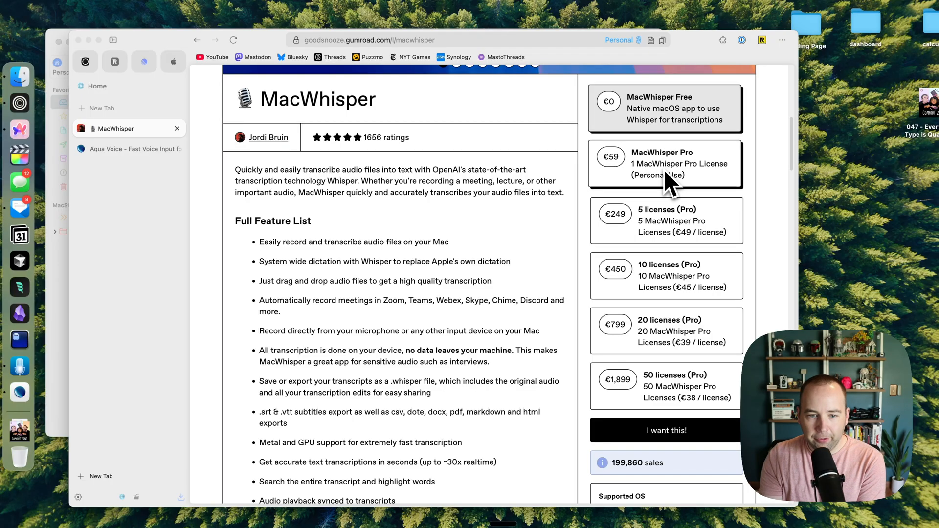
pyautogui.moveTo(626, 178)
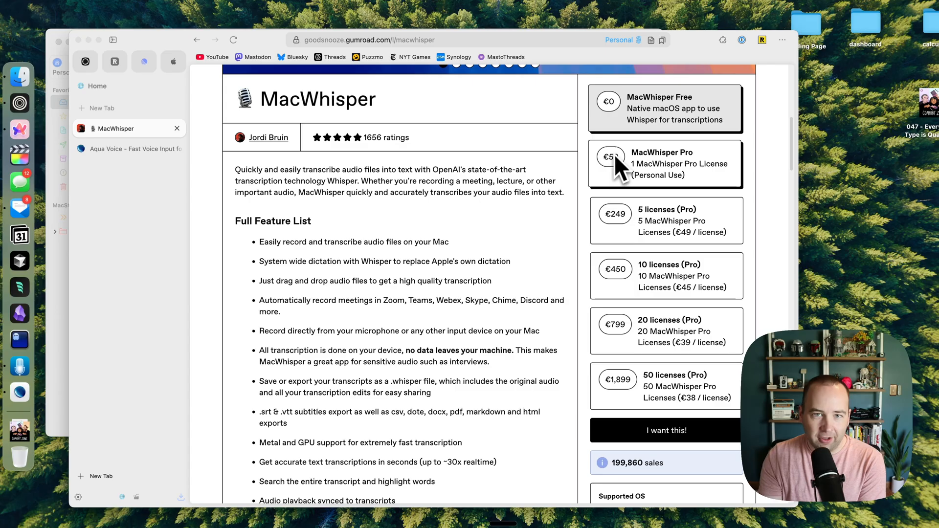
pyautogui.moveTo(665, 180)
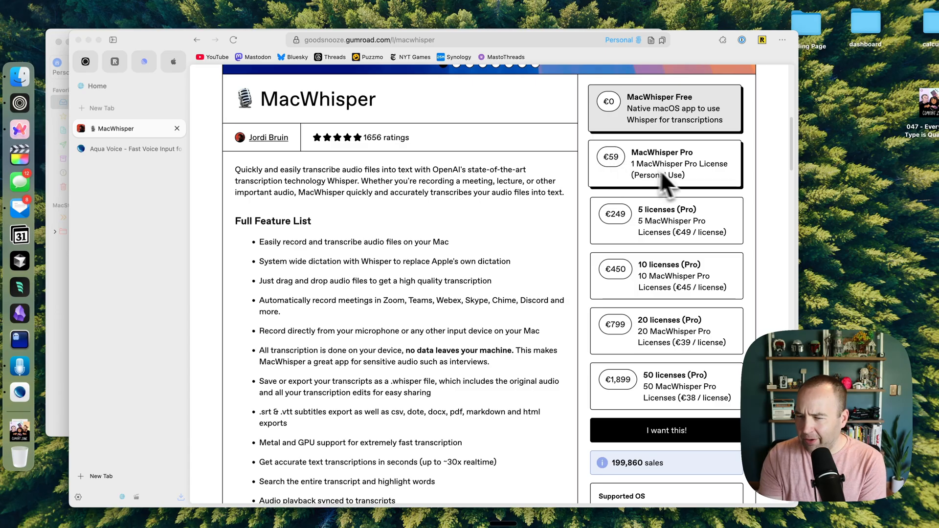
pyautogui.moveTo(695, 195)
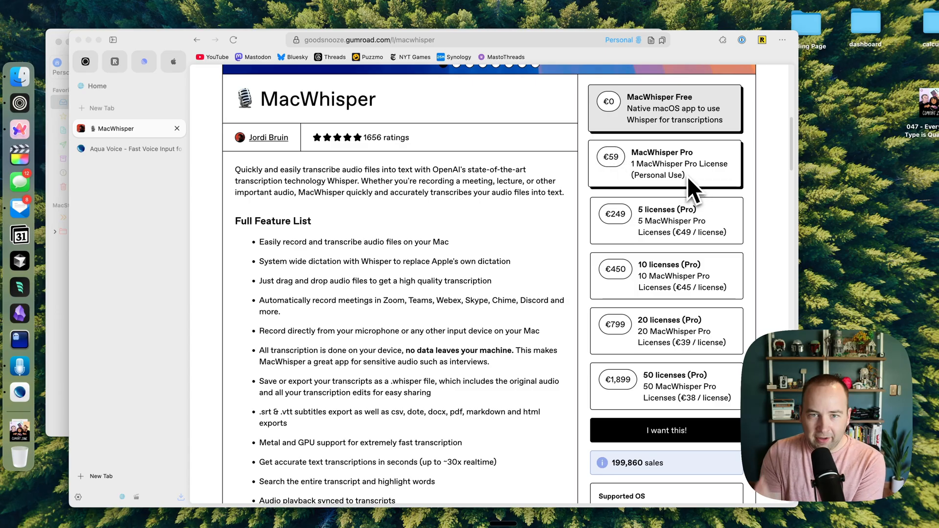
pyautogui.scroll(-3)
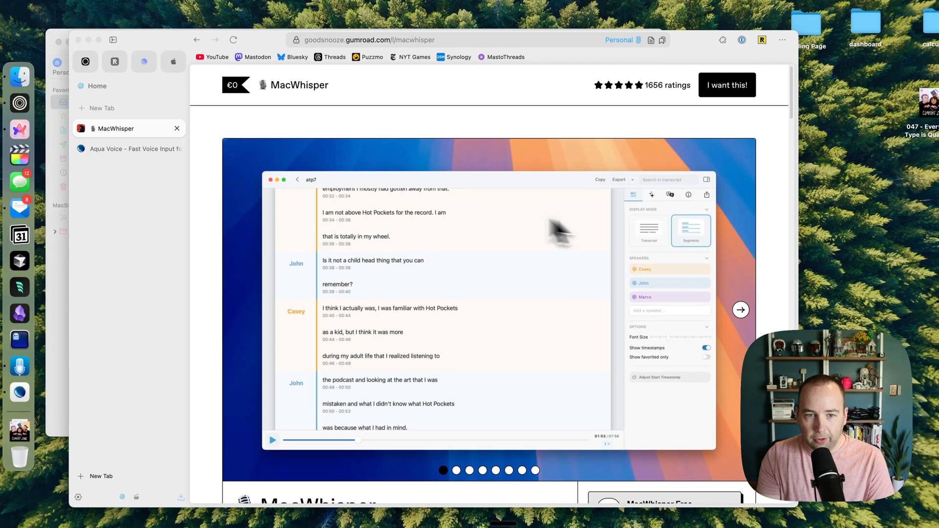
pyautogui.click(129, 149)
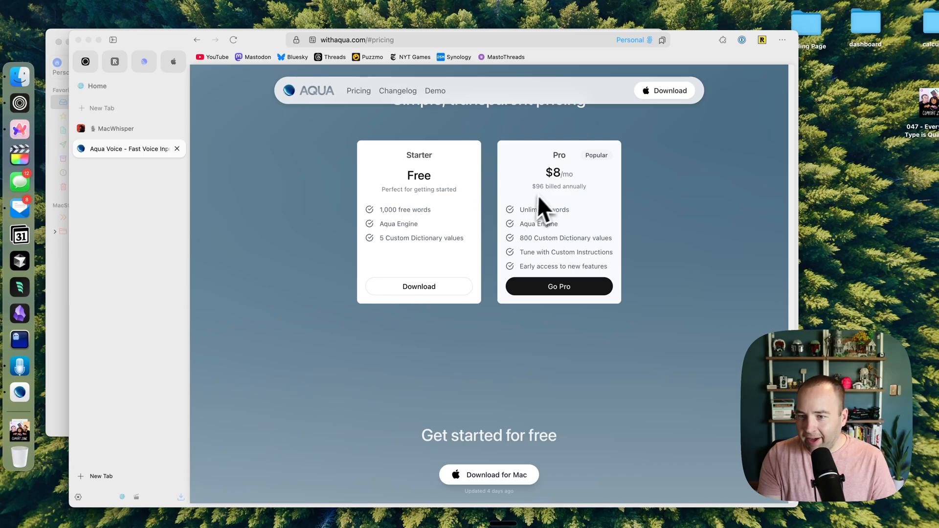
pyautogui.moveTo(598, 203)
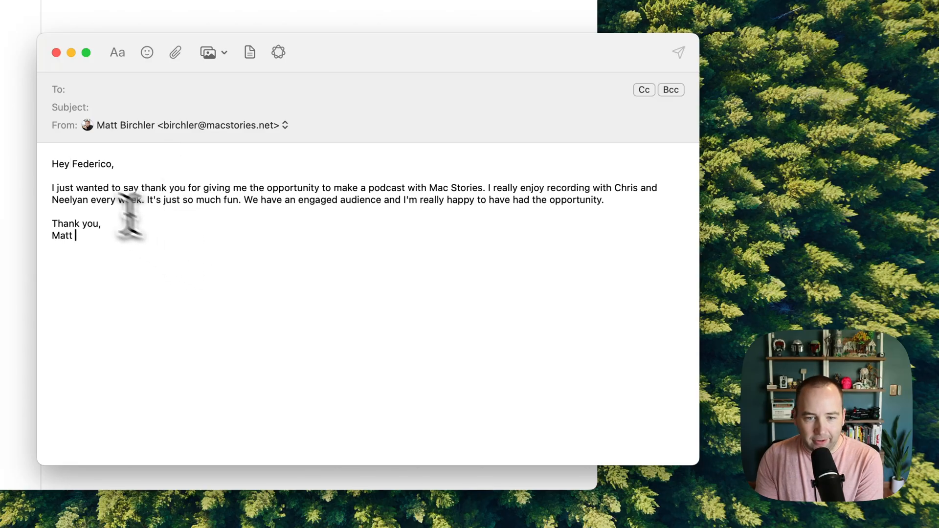
pyautogui.moveTo(54, 189)
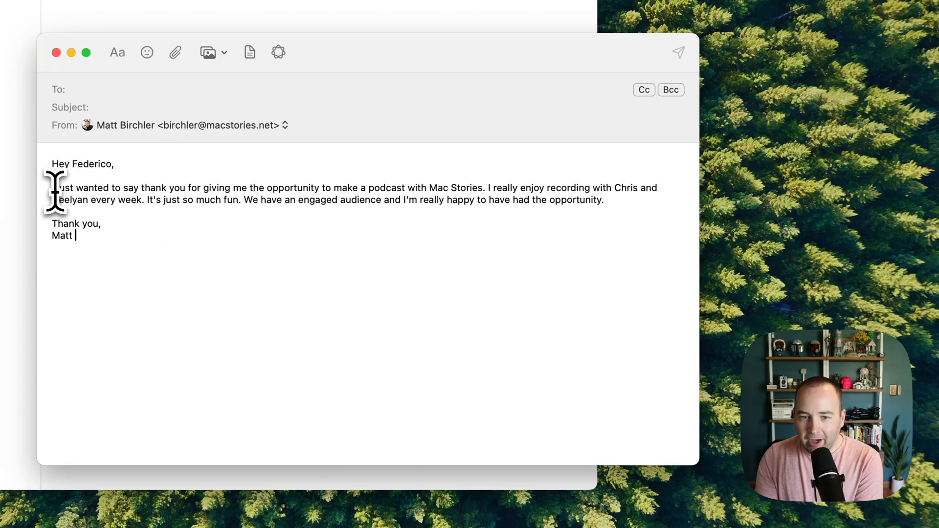
pyautogui.moveTo(435, 191)
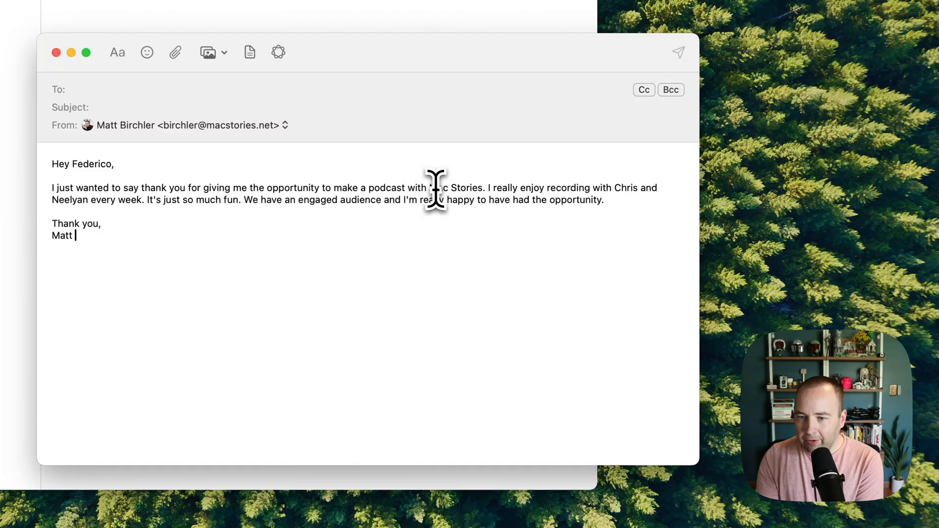
# - Correct 'Mac Stories' to 'MacStories', then select the whole email body
pyautogui.doubleClick(458, 188)
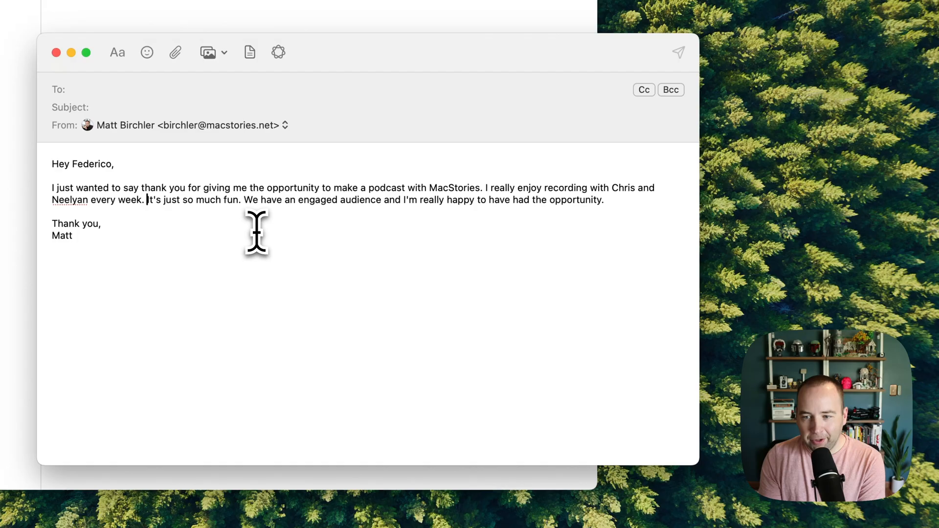
pyautogui.press('cmd+a')
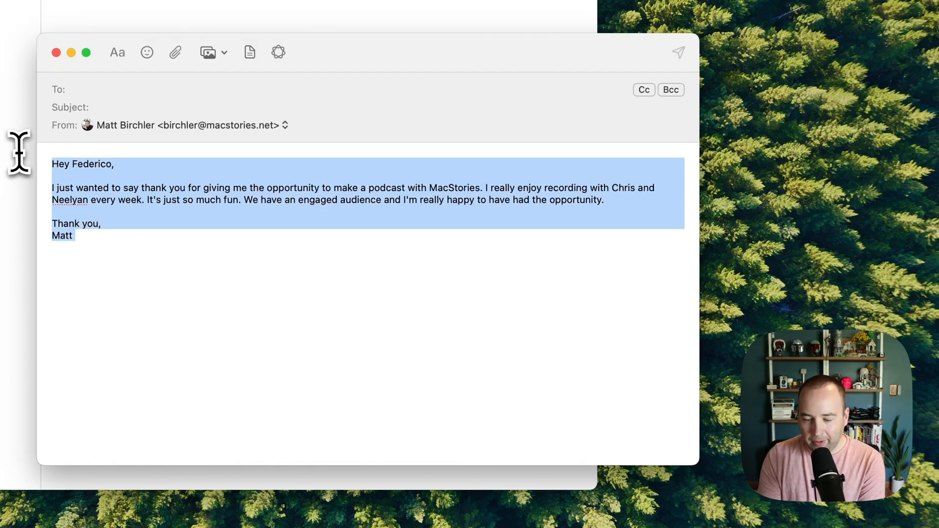
# - Delete the old text and dictate "I'm just writing to say..." with a mid-sentence 'change that to' correction
pyautogui.press('delete')
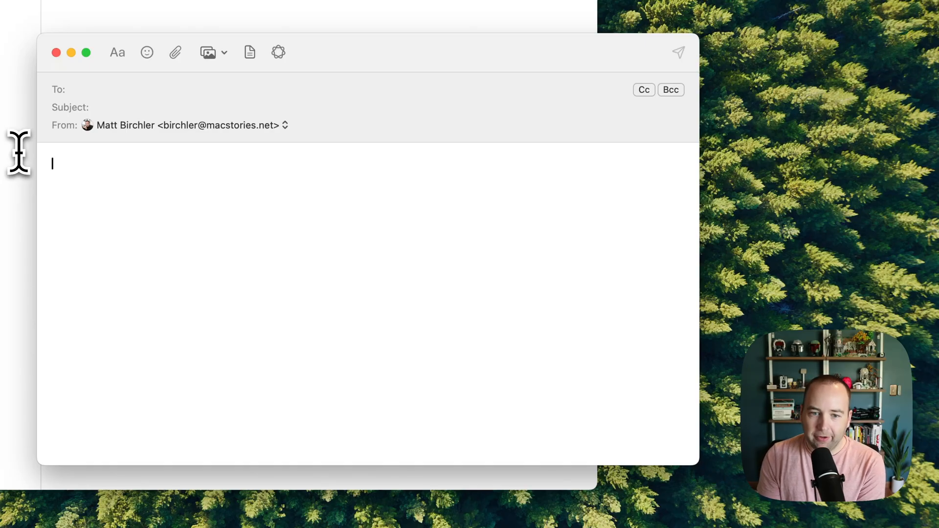
pyautogui.write("I was just writing to say that I really enjoy, actually change that to, I'm just writing to say I am happy recording the podcast")
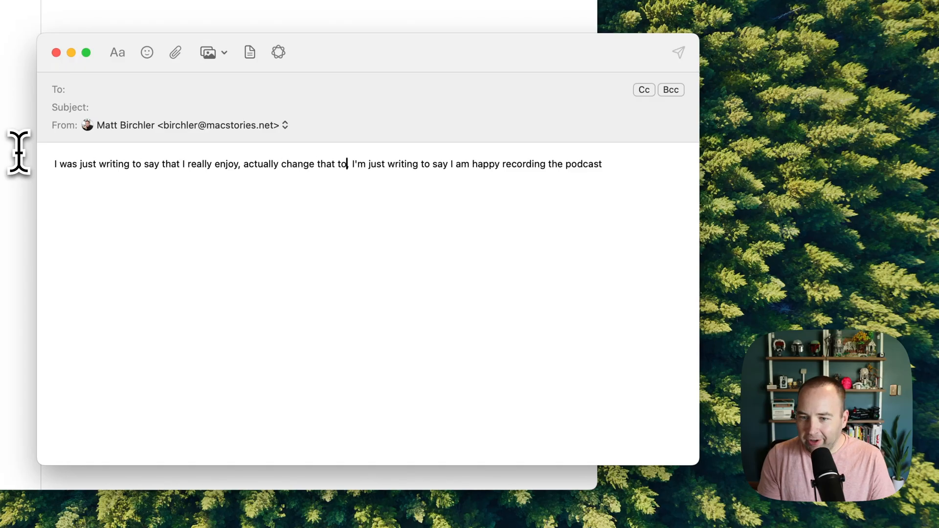
pyautogui.write(',')
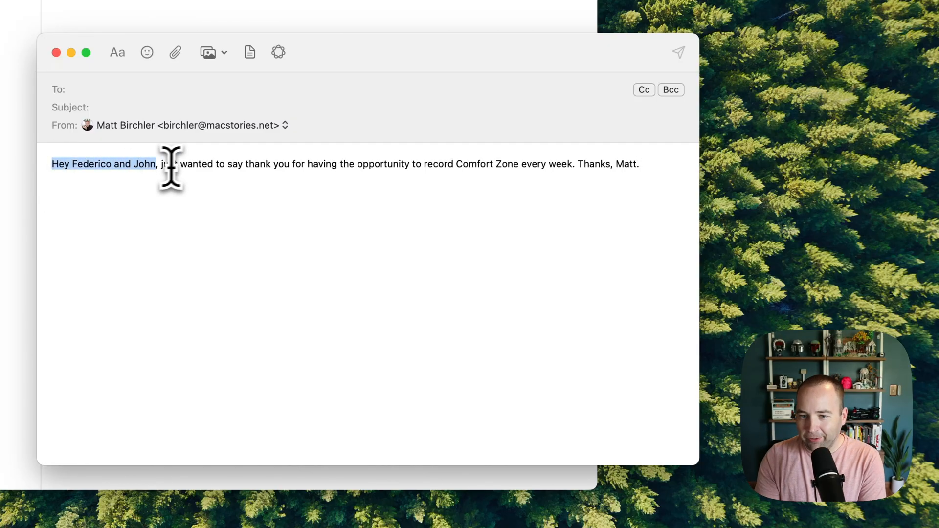
pyautogui.moveTo(539, 169)
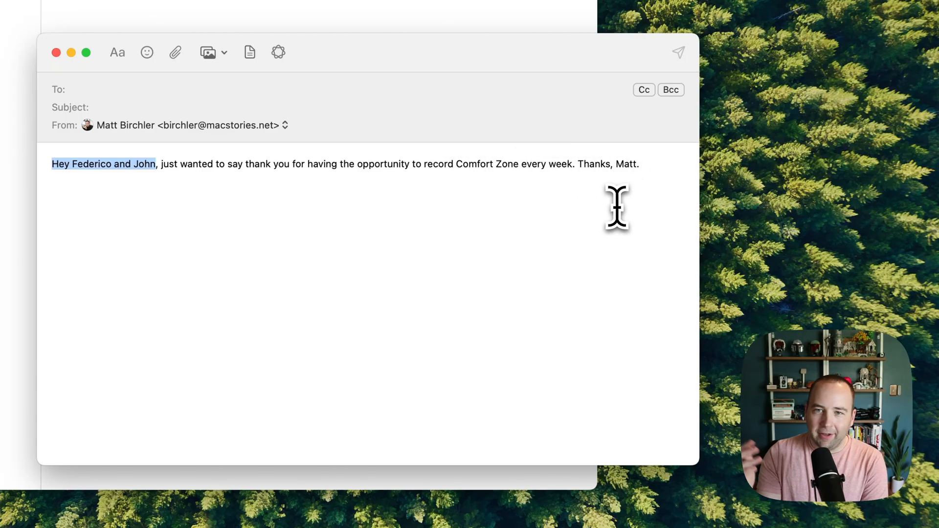
pyautogui.moveTo(193, 203)
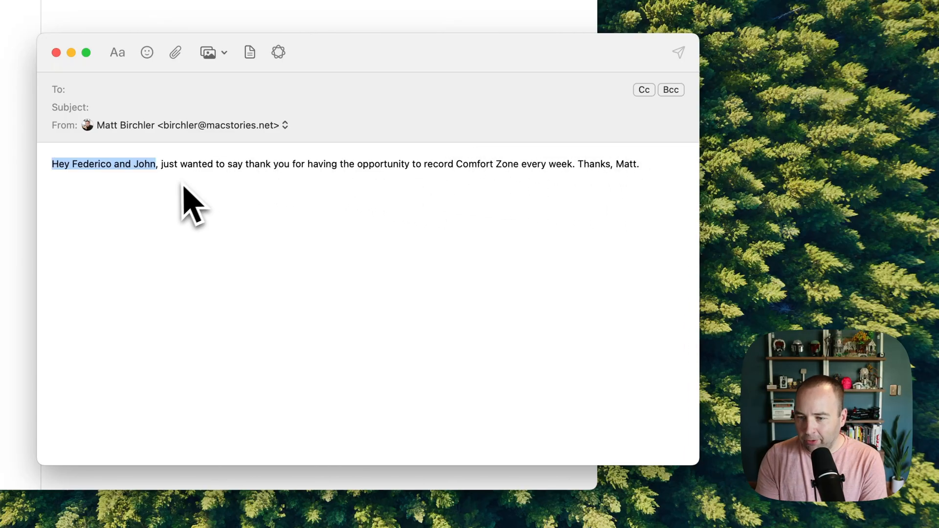
pyautogui.moveTo(119, 180)
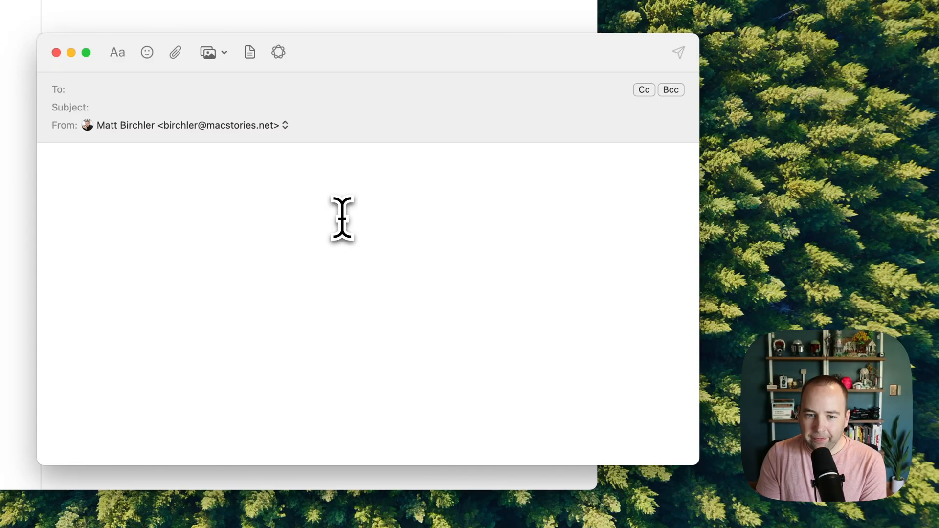
# - Dictate "Dear Federico, I am requesting a day off. Could I please have it?" as the new body
pyautogui.write('Dear Federico, I am requesting a day off. Could I please have it?')
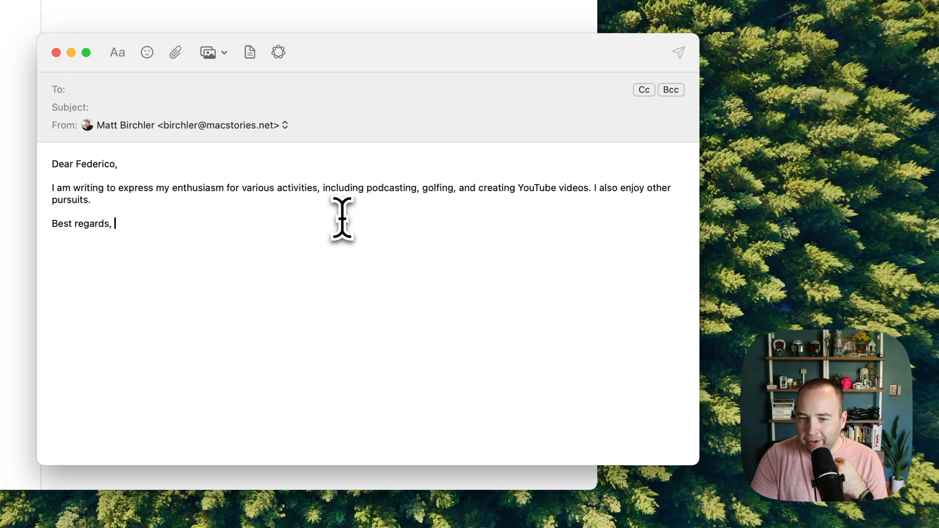
pyautogui.moveTo(448, 218)
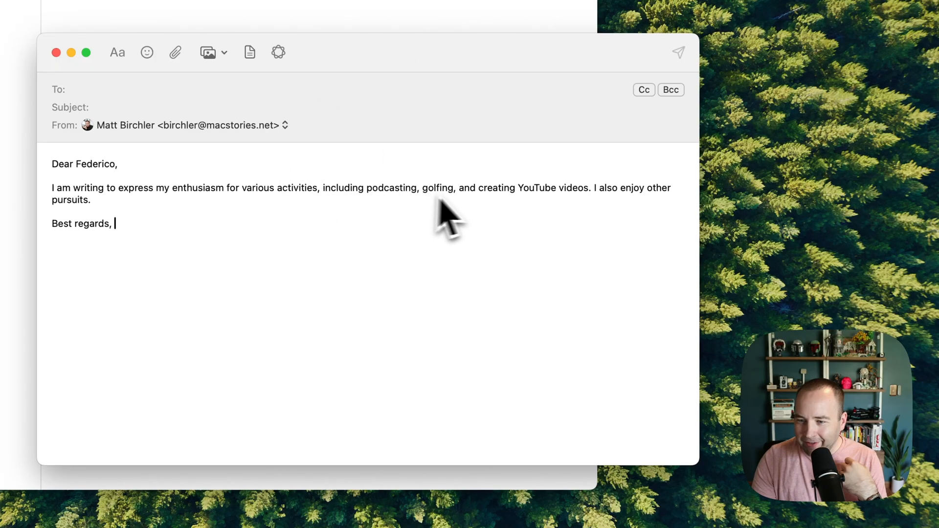
pyautogui.moveTo(380, 279)
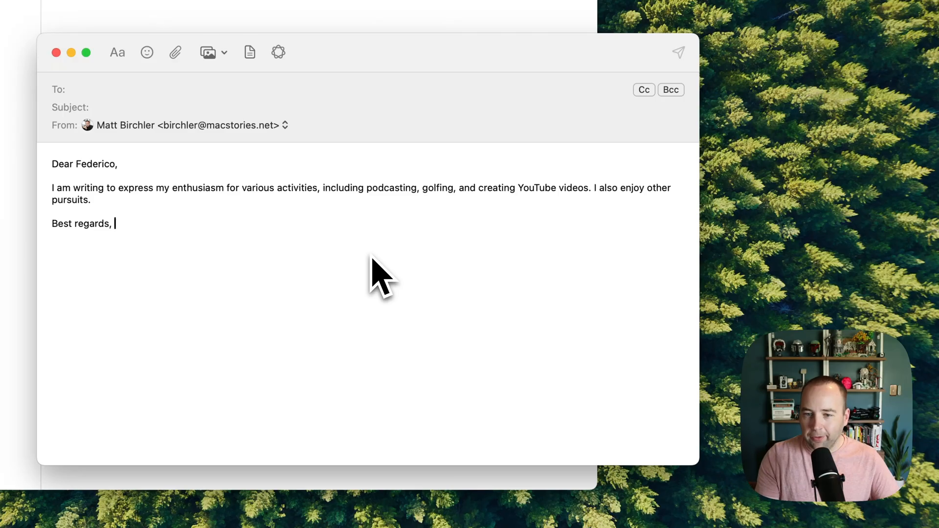
pyautogui.moveTo(155, 246)
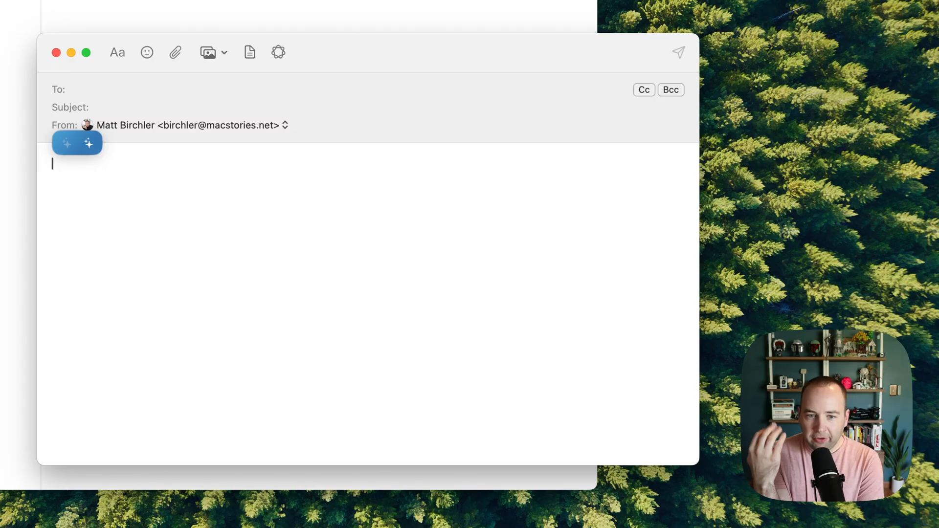
# - Dictate "Here's some dictation in MacWhisper, it should be pretty quick." into the body
pyautogui.write("Here's some dictation in MacWhisper, it should be pretty quick.")
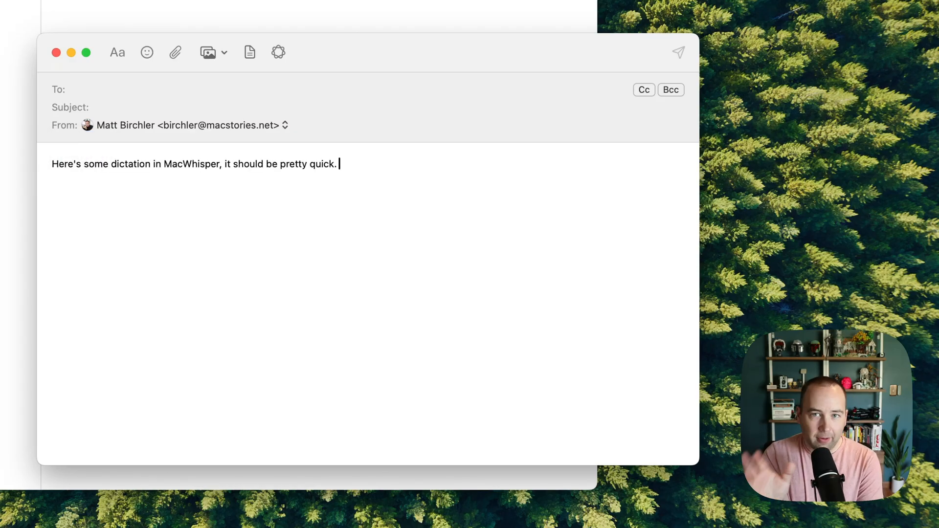